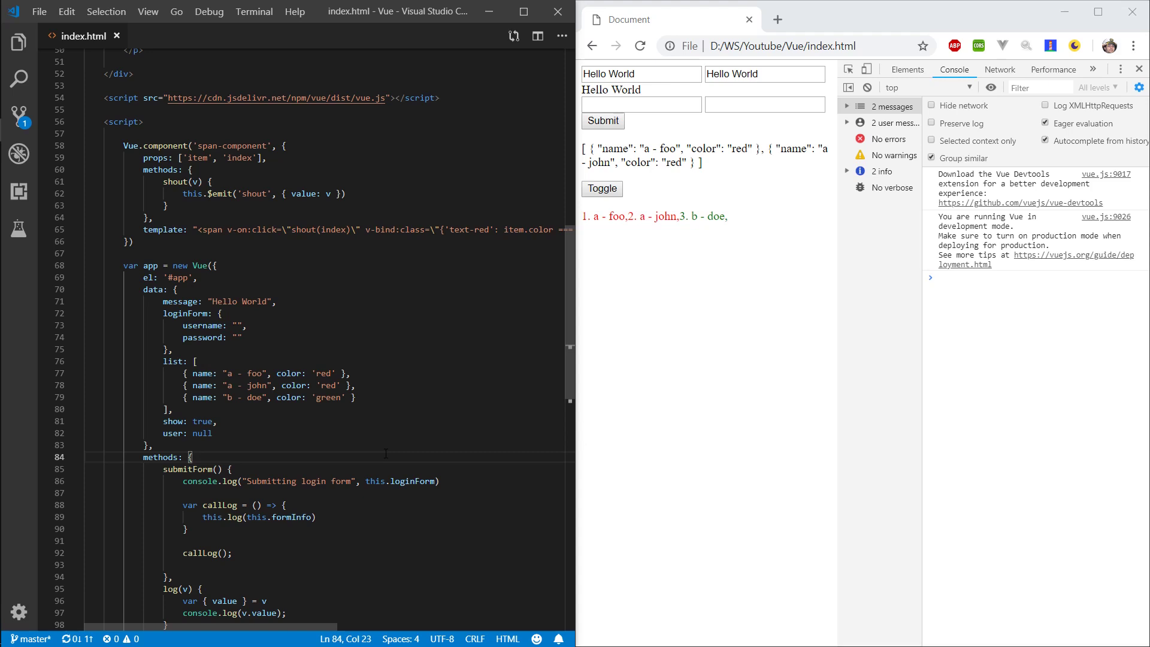
Step: Add created() logging "Main created" and mounted() logging "Main mounted" below the data block
{"action": "type", "text": "created(){"}
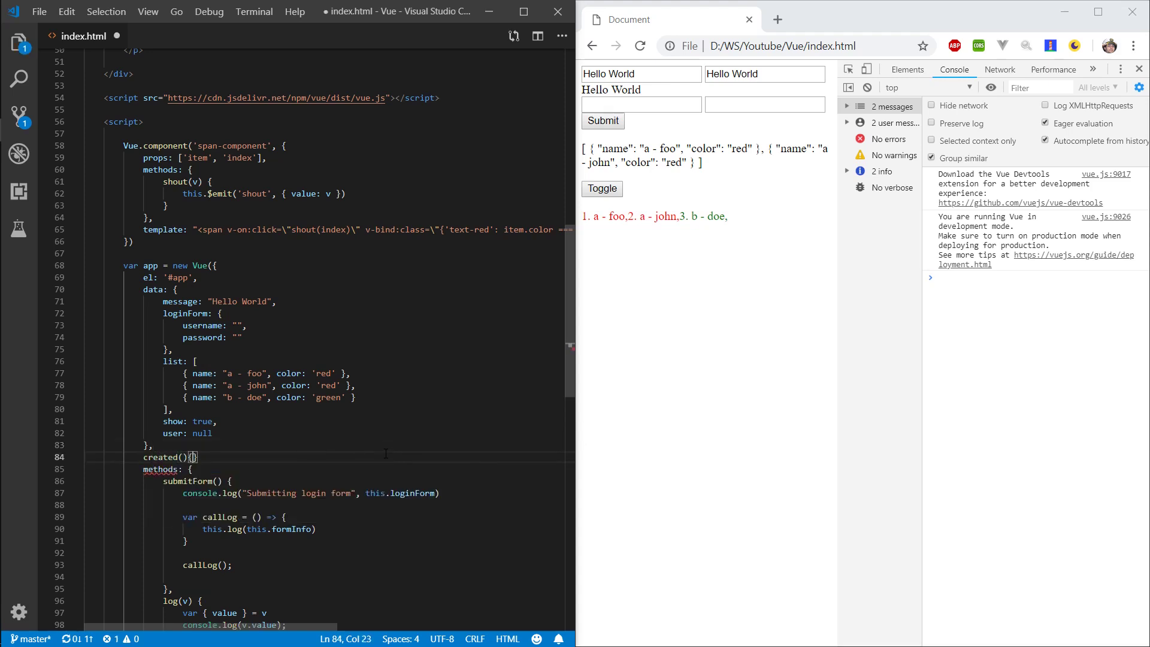
{"action": "key", "text": "enter"}
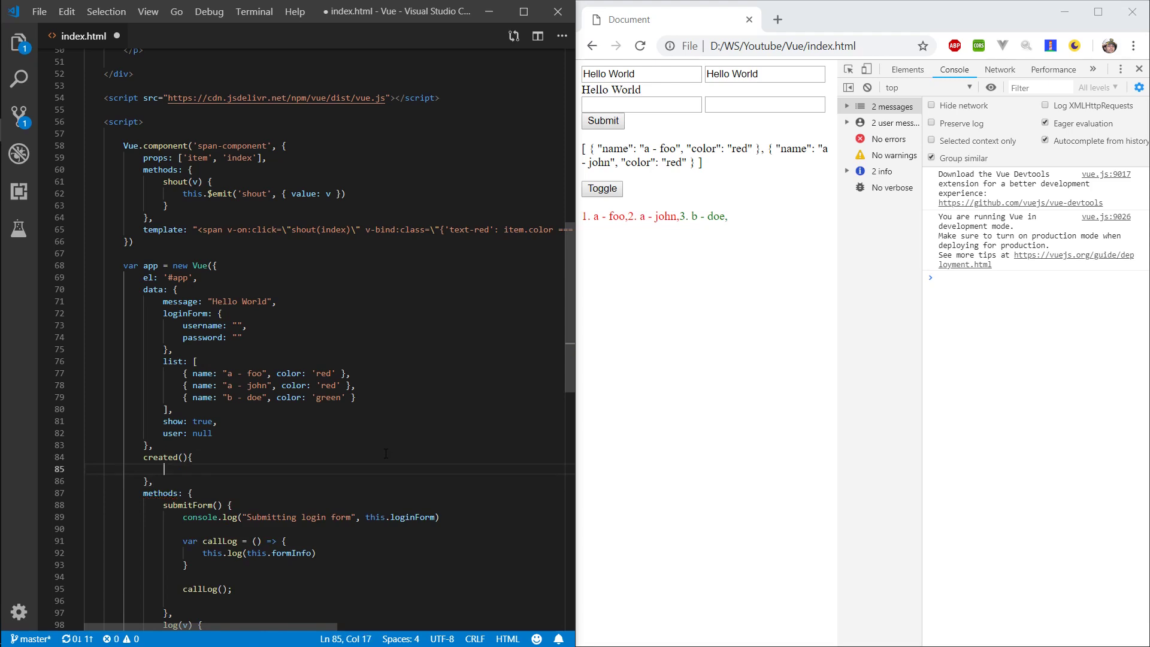
{"action": "type", "text": "console.log(\""}
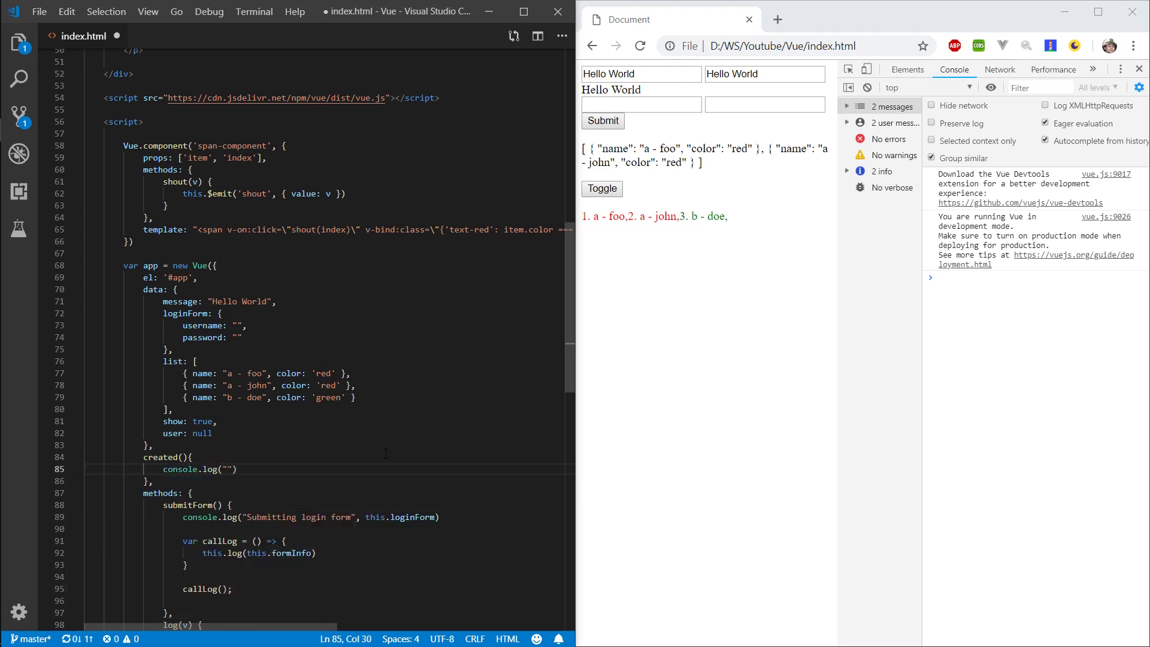
{"action": "type", "text": "Main created"}
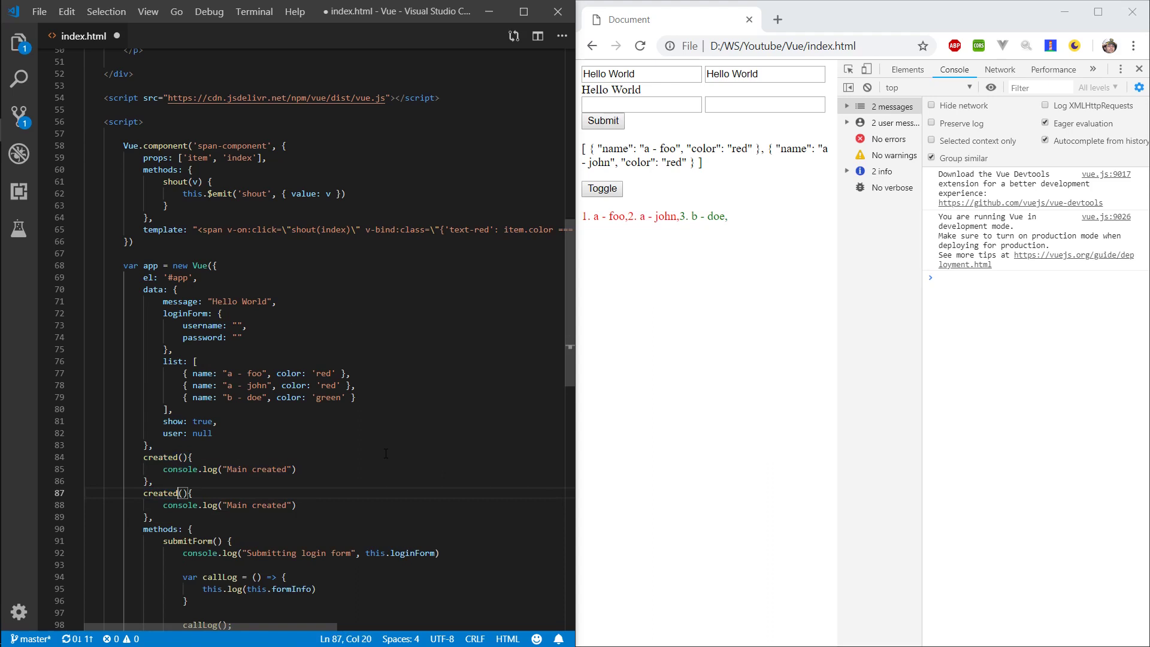
{"action": "type", "text": "mounted"}
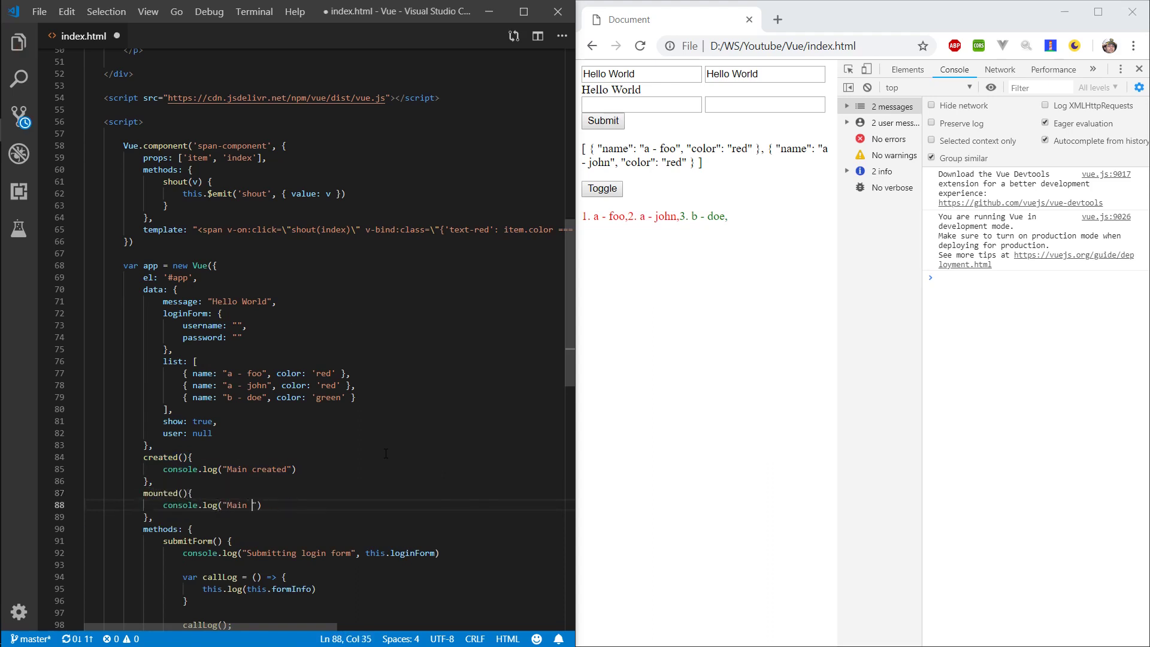
{"action": "type", "text": "mounted"}
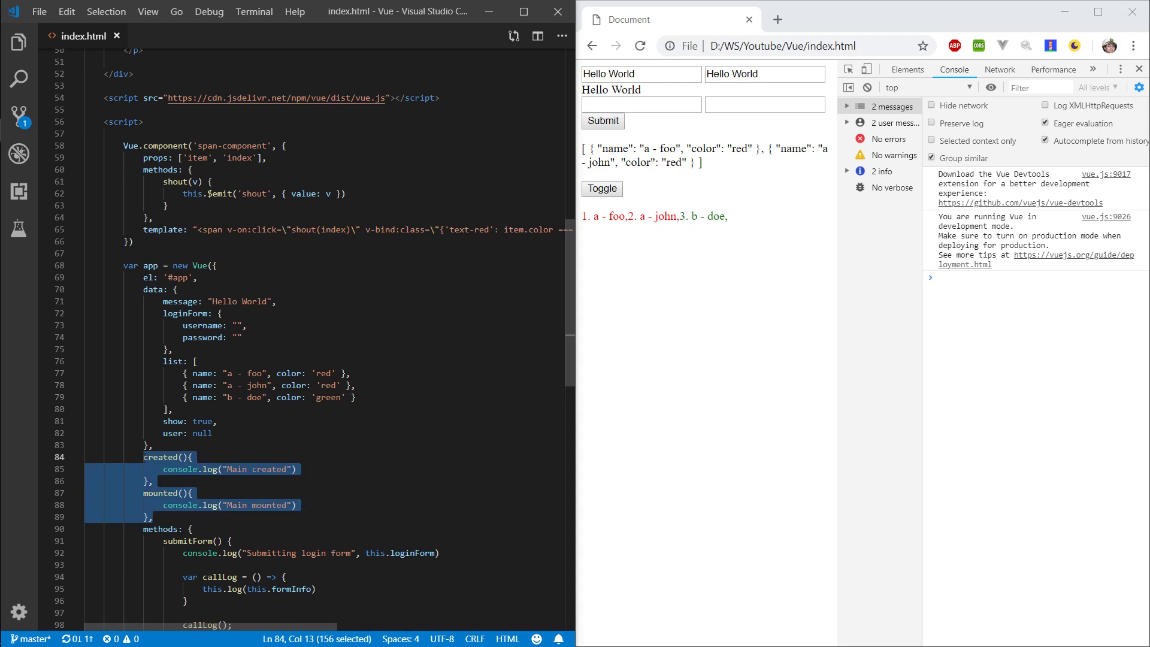
Step: Select the new hook code, then view the page console for "Main created" and "Main mounted"
{"action": "left_click", "coordinate": [154, 516]}
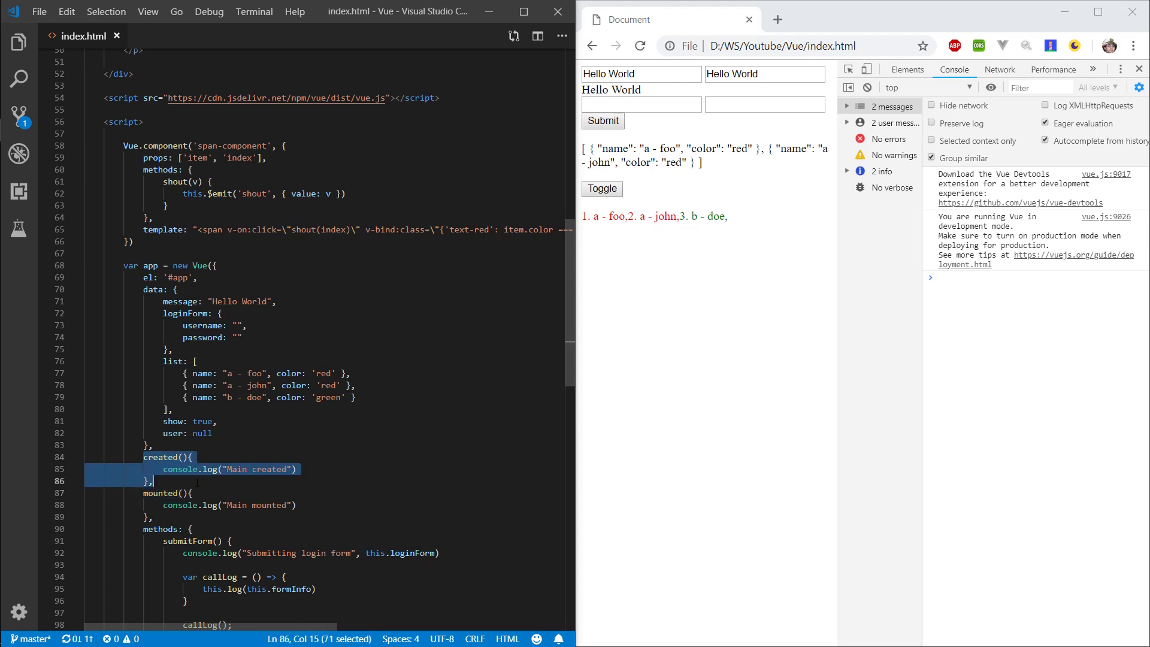
{"action": "left_click", "coordinate": [199, 481]}
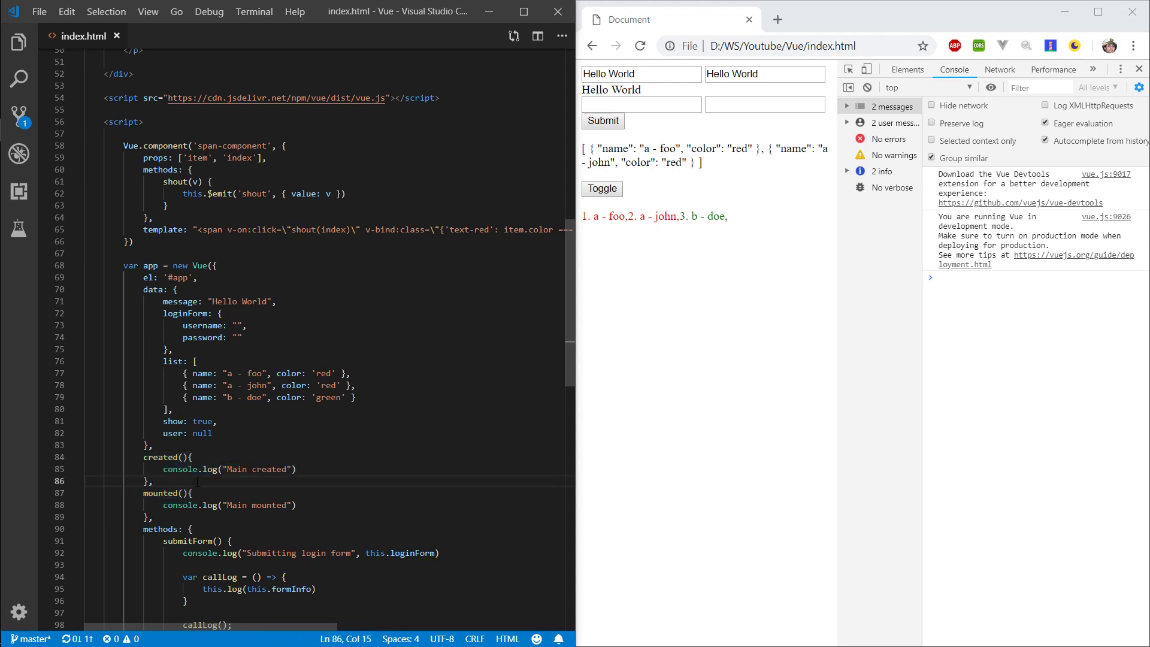
{"action": "left_click", "coordinate": [356, 397]}
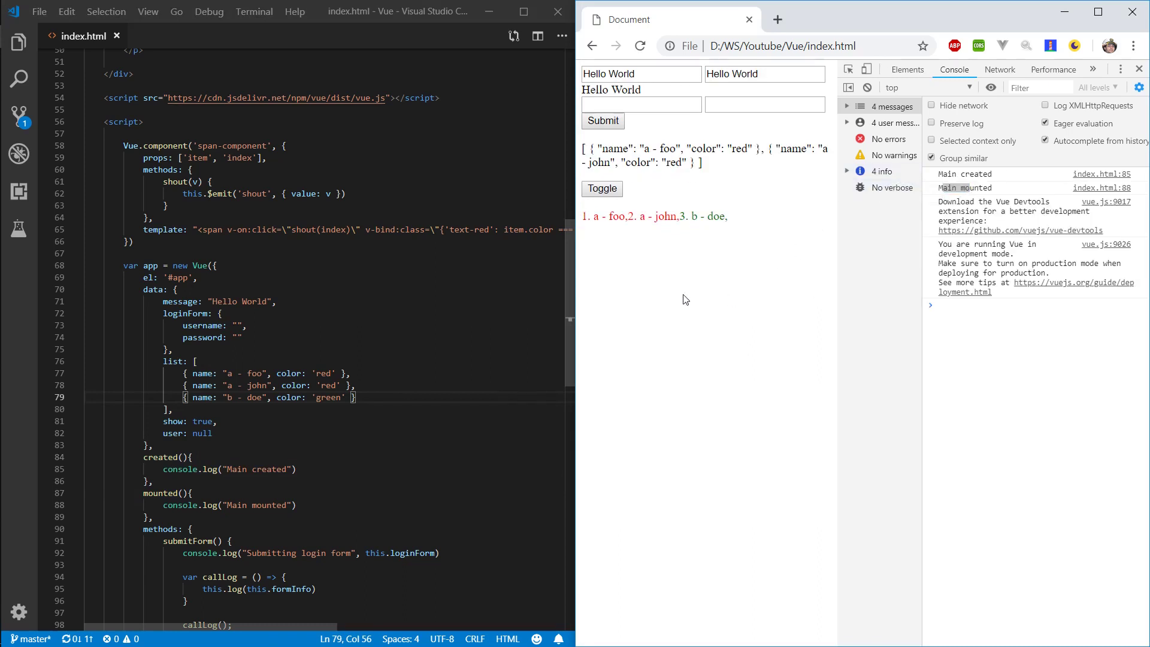
{"action": "mouse_move", "coordinate": [635, 392]}
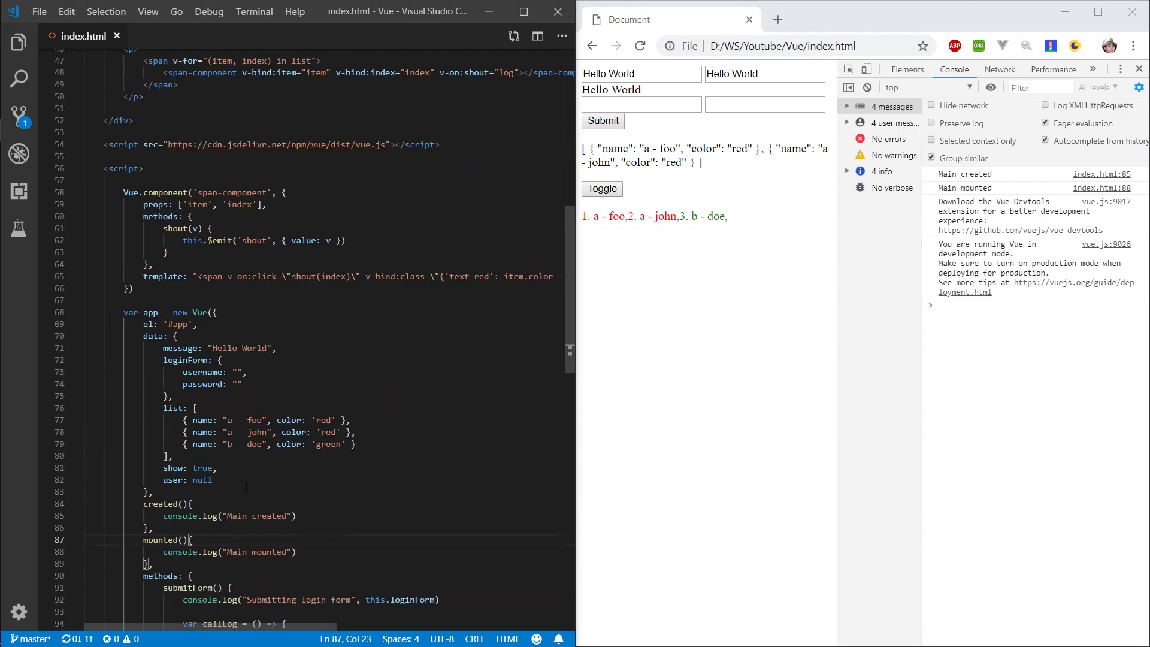
Step: Start a created() hook on a new line below span-component's props
{"action": "scroll", "scroll_direction": "up", "scroll_amount": 3}
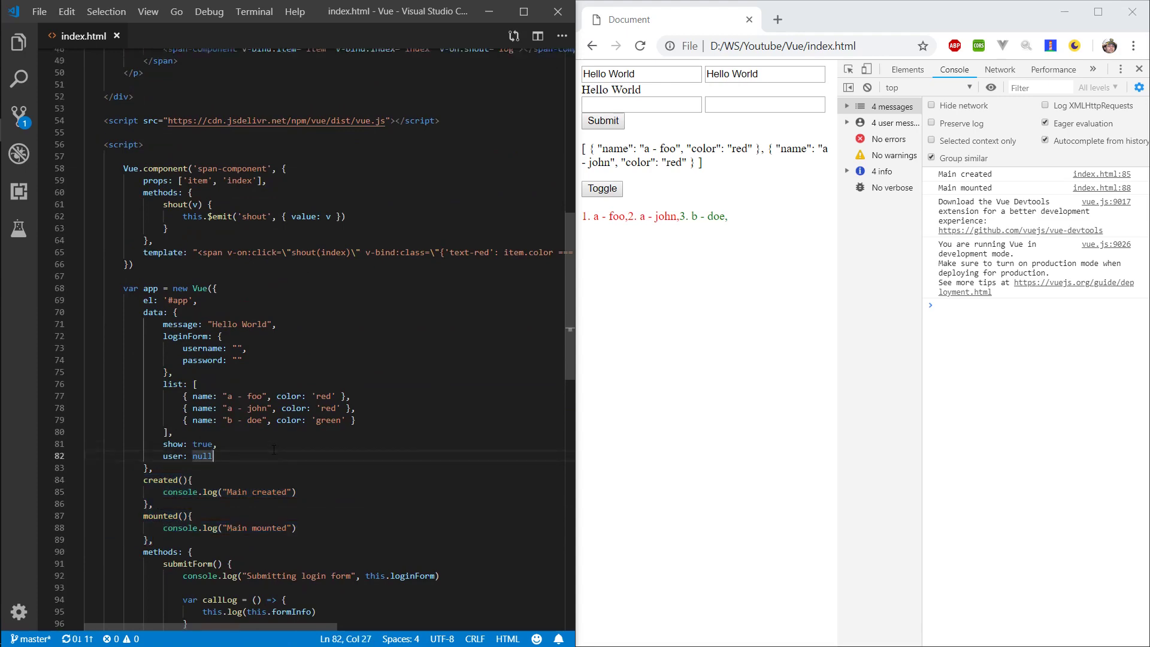
{"action": "scroll", "scroll_direction": "up", "scroll_amount": 3}
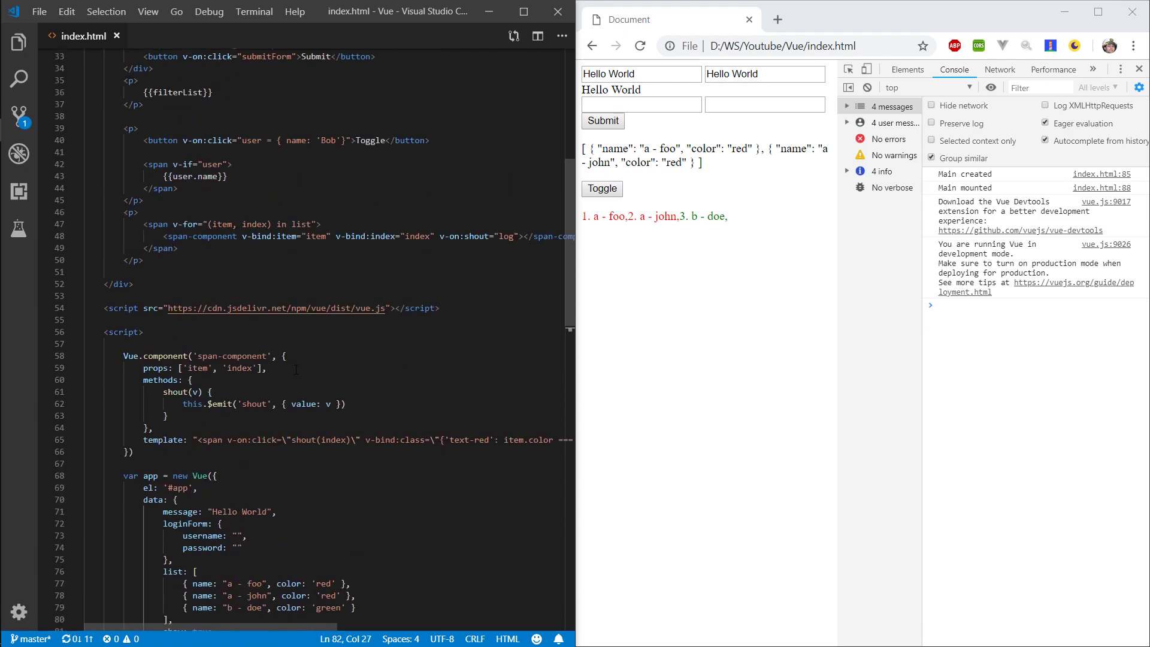
{"action": "left_click", "coordinate": [268, 367]}
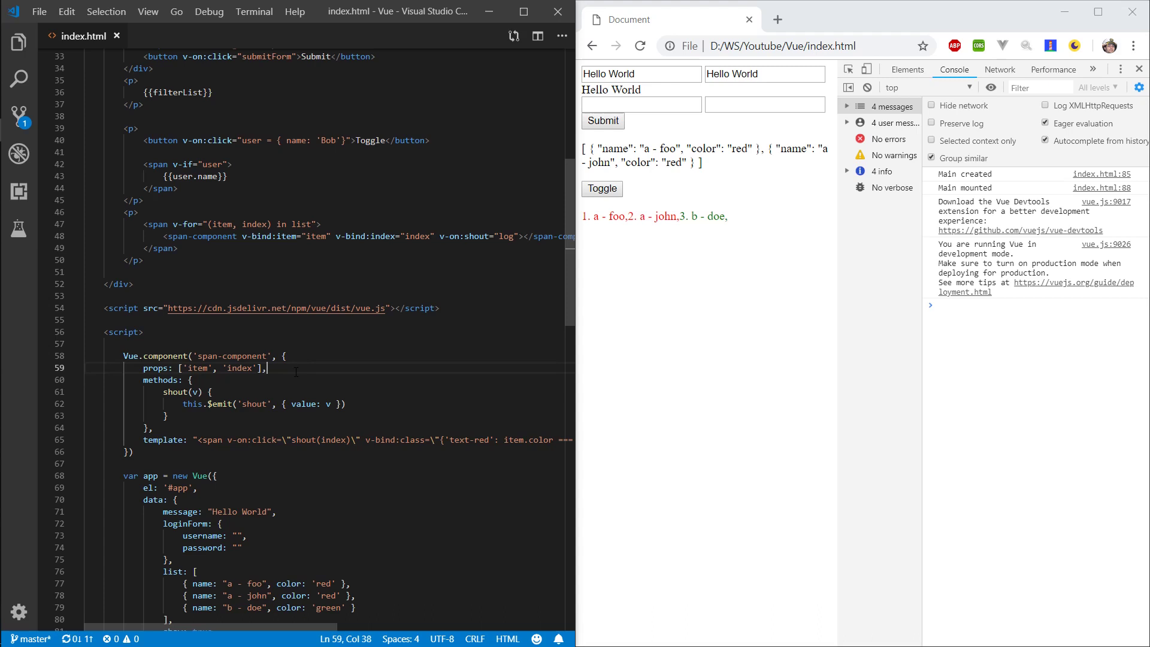
{"action": "key", "text": "Enter"}
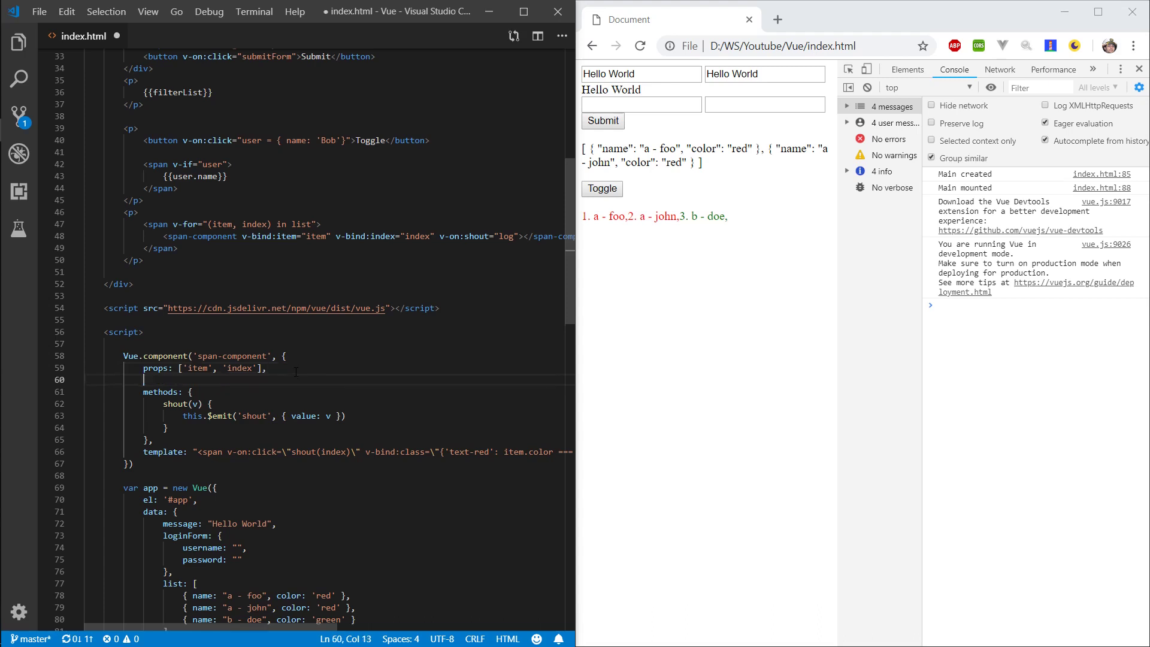
{"action": "type", "text": "created(){"}
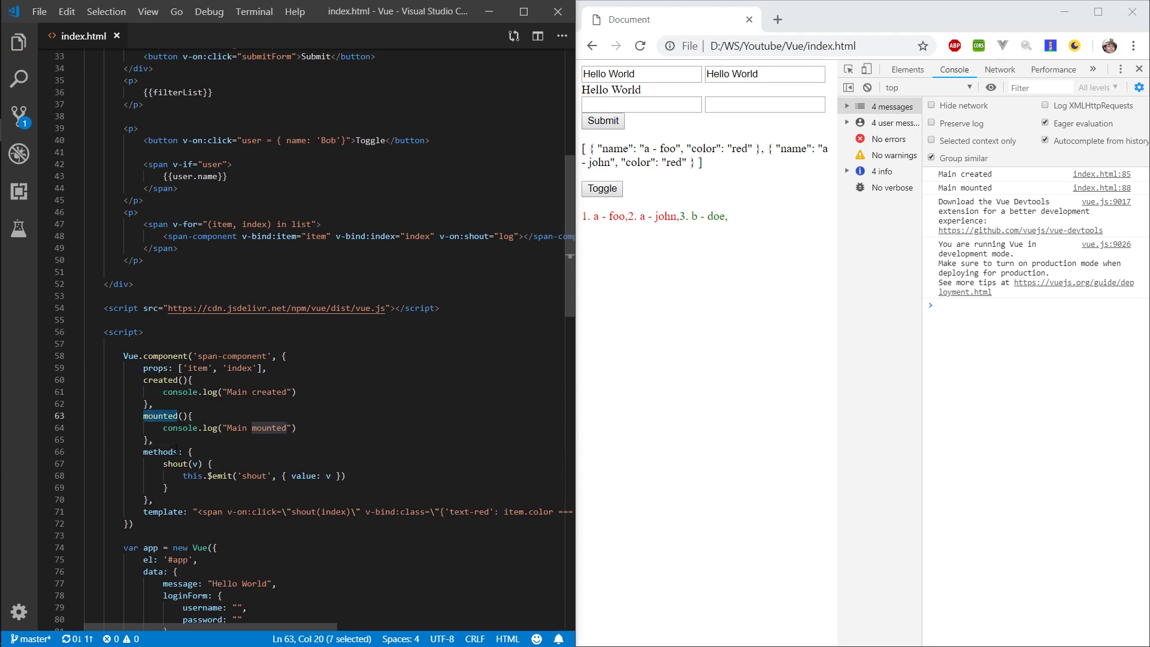
Step: Add beforeDestroy and set the log messages to "component created" and "component destroyed"
{"action": "type", "text": "beforeDes"}
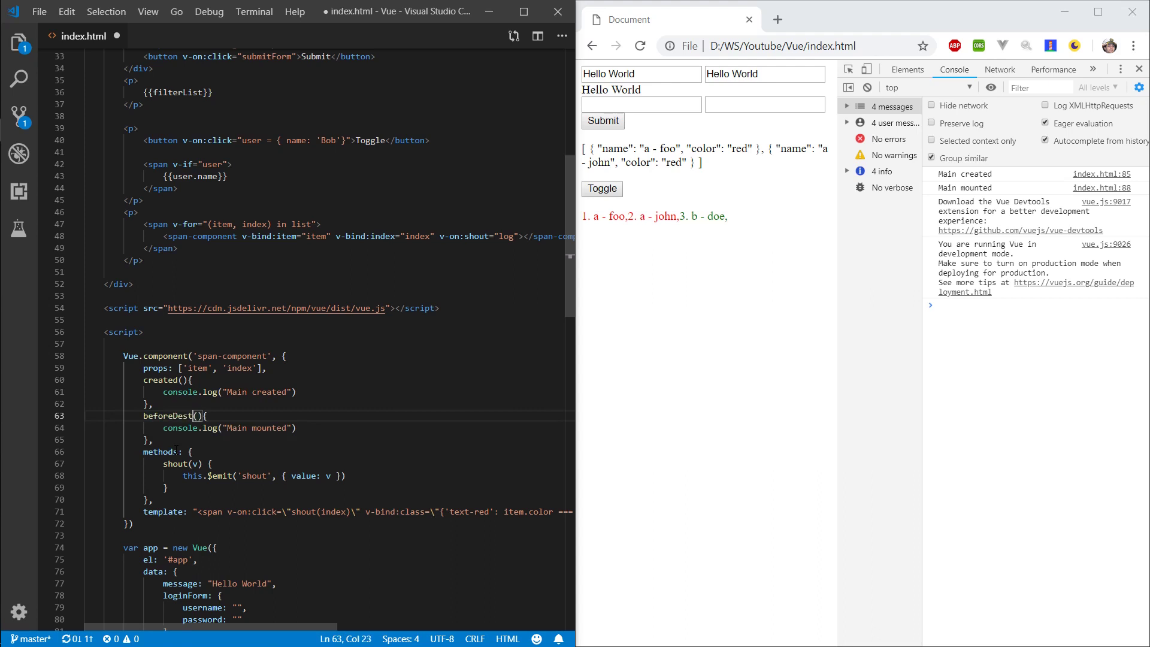
{"action": "type", "text": "roy"}
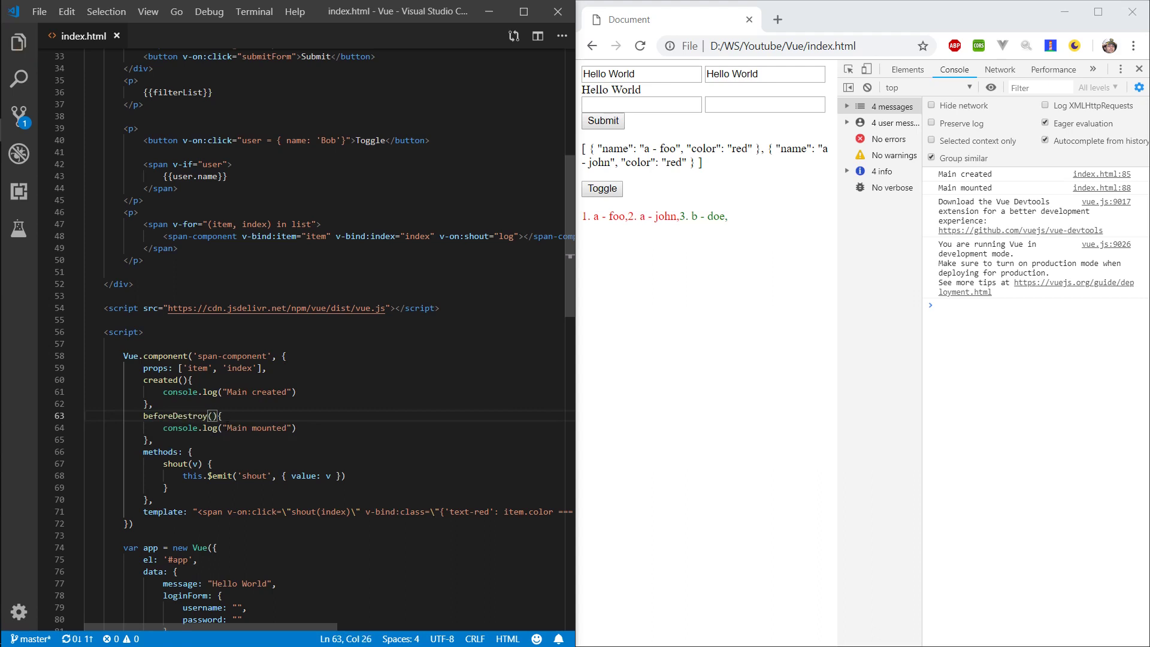
{"action": "type", "text": "compone"}
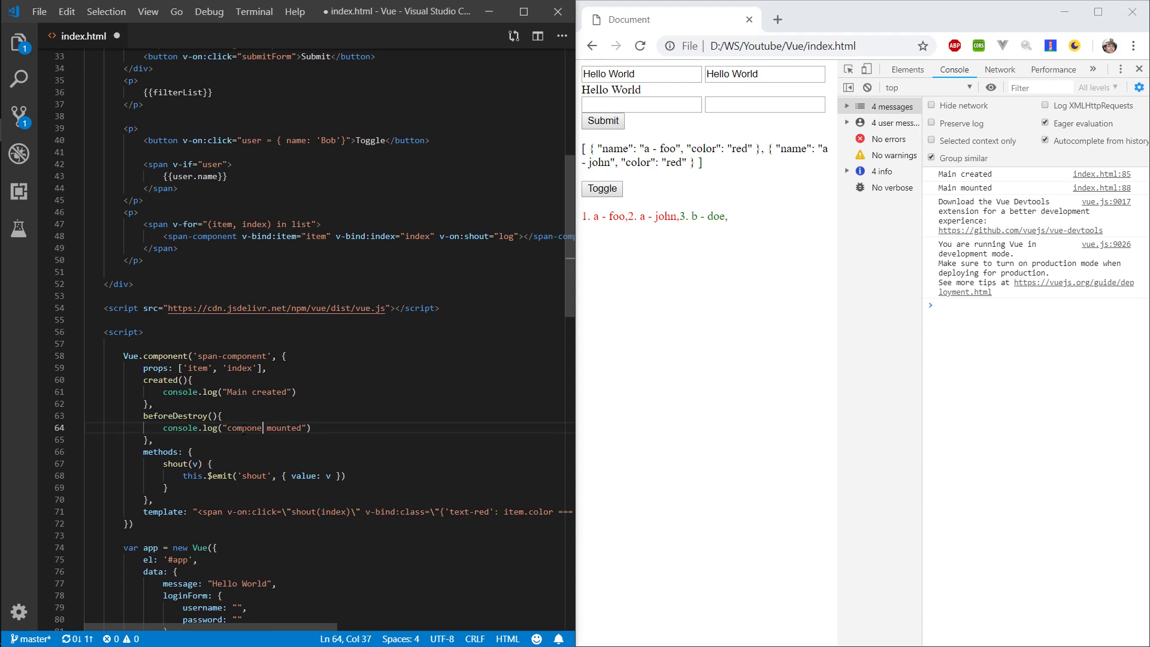
{"action": "type", "text": "component destroy"}
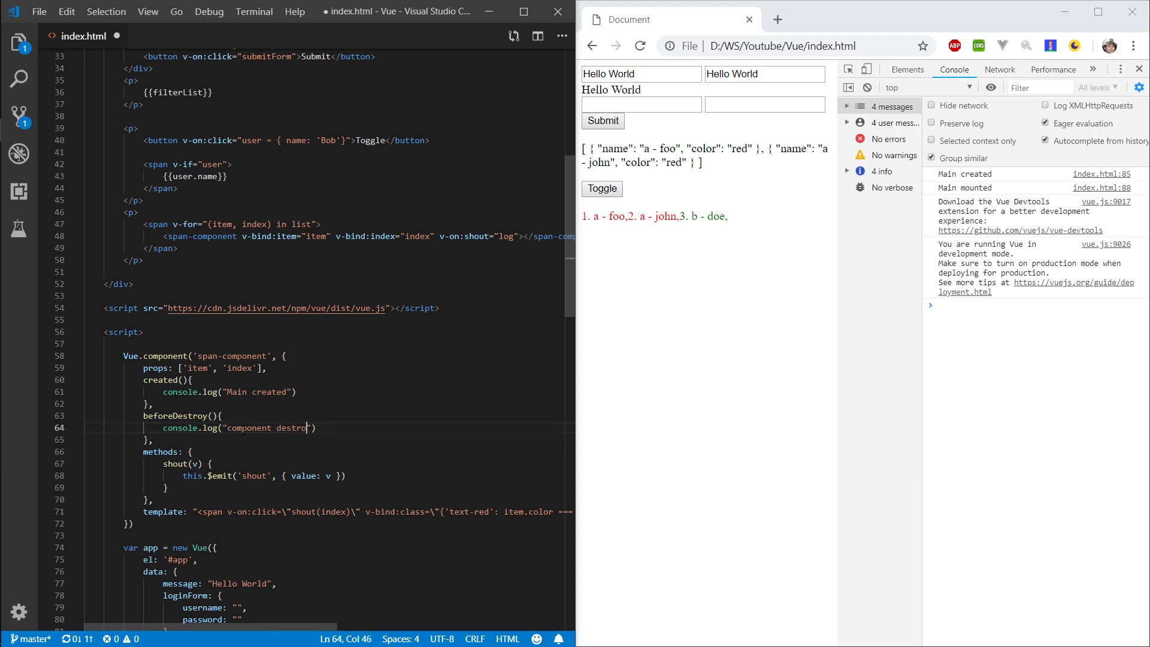
{"action": "double_click", "coordinate": [278, 428]}
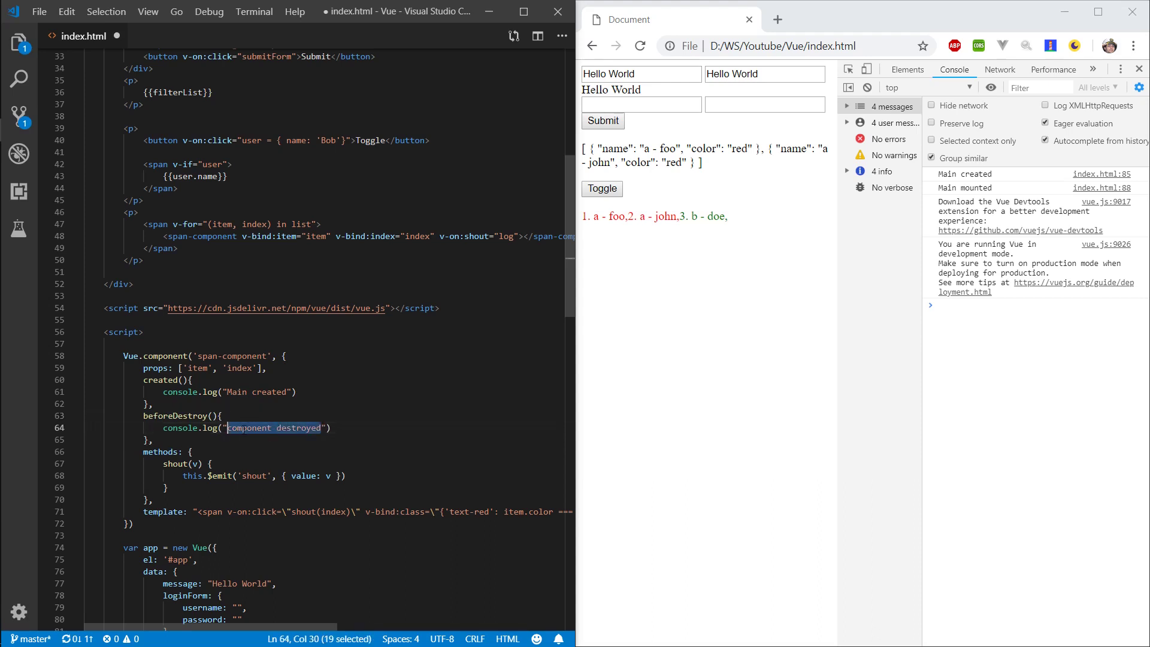
{"action": "type", "text": "component destroyed"}
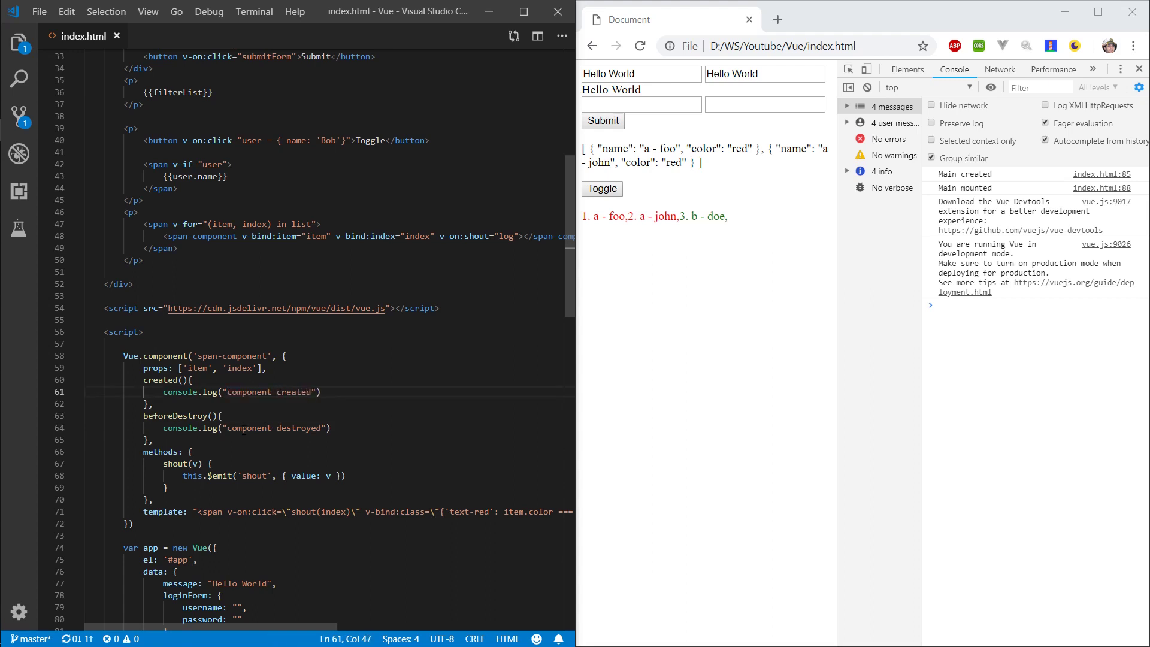
Step: Finish the beforeDestroy hook after created, then scroll up to the list paragraph tag
{"action": "left_click", "coordinate": [153, 403]}
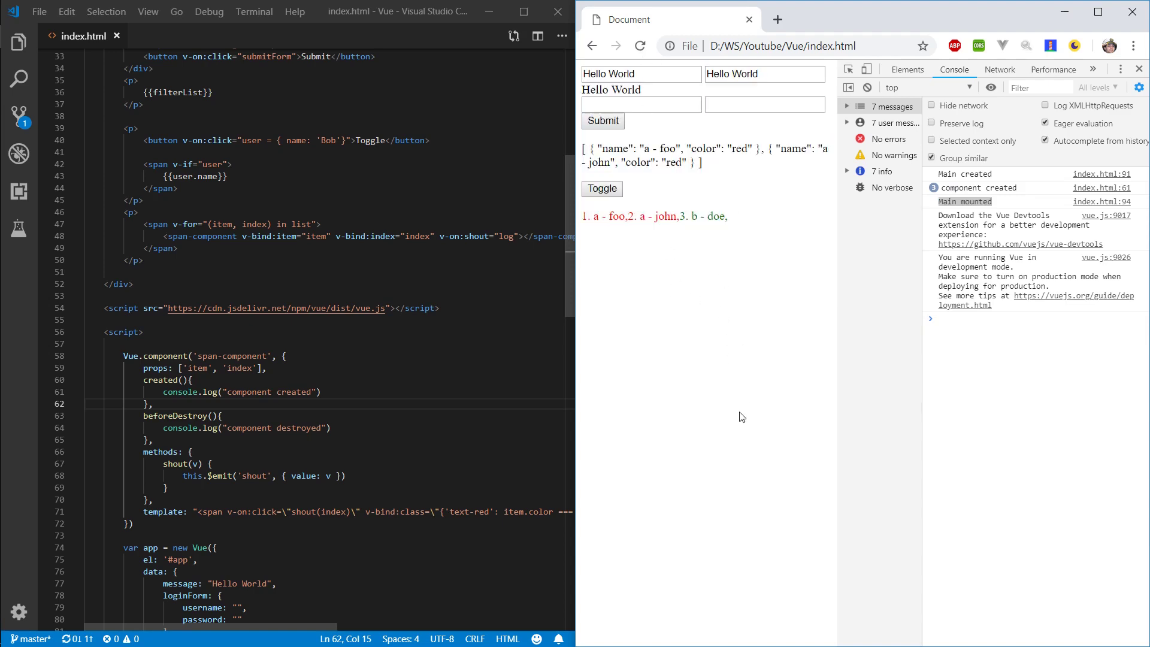
{"action": "scroll", "scroll_direction": "up", "scroll_amount": 3}
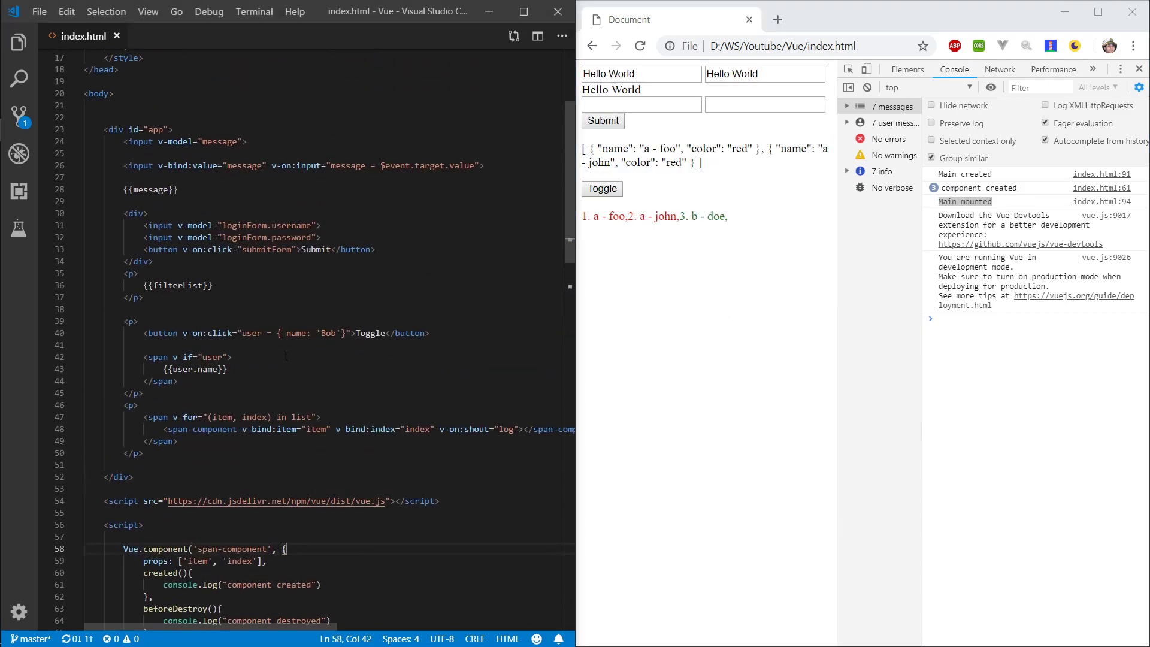
{"action": "left_click", "coordinate": [131, 405]}
{"action": "type", "text": " v-if=\"\""}
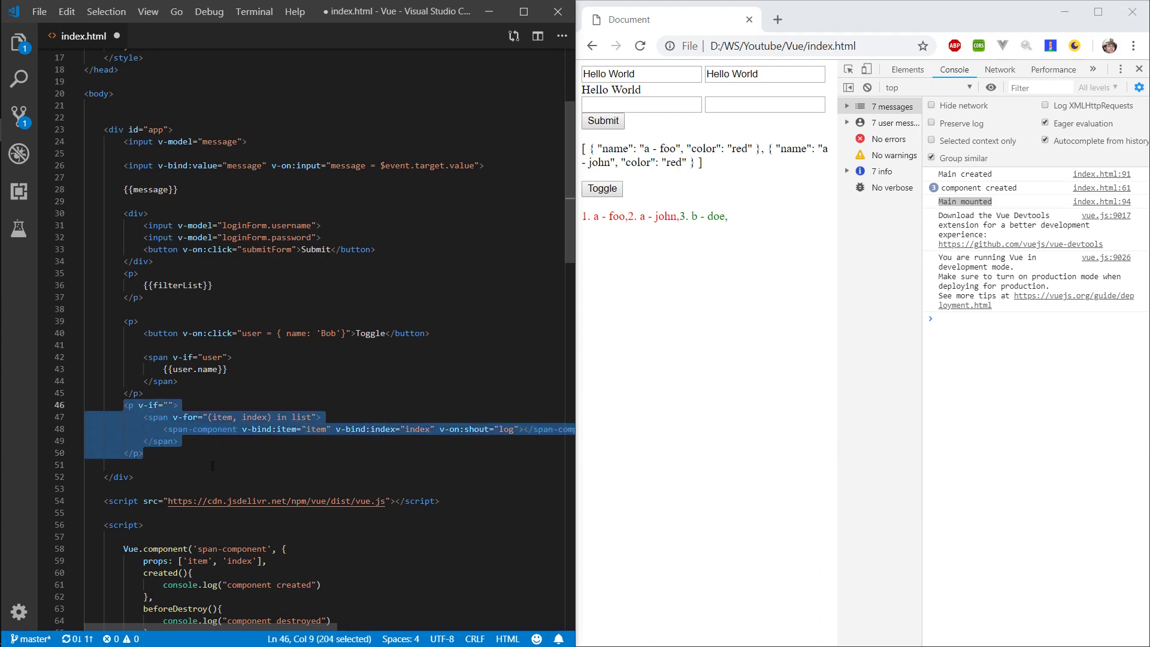
Step: Set the list paragraph to v-if="show" and the Toggle click handler to flip show
{"action": "left_click", "coordinate": [166, 404]}
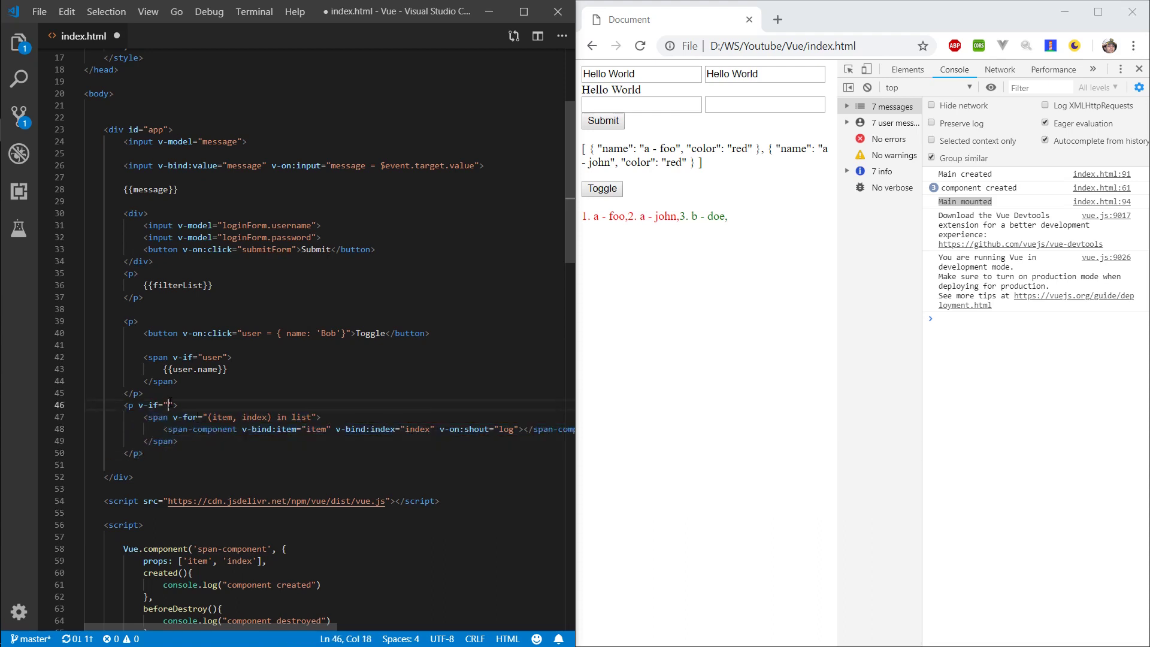
{"action": "mouse_move", "coordinate": [360, 305]}
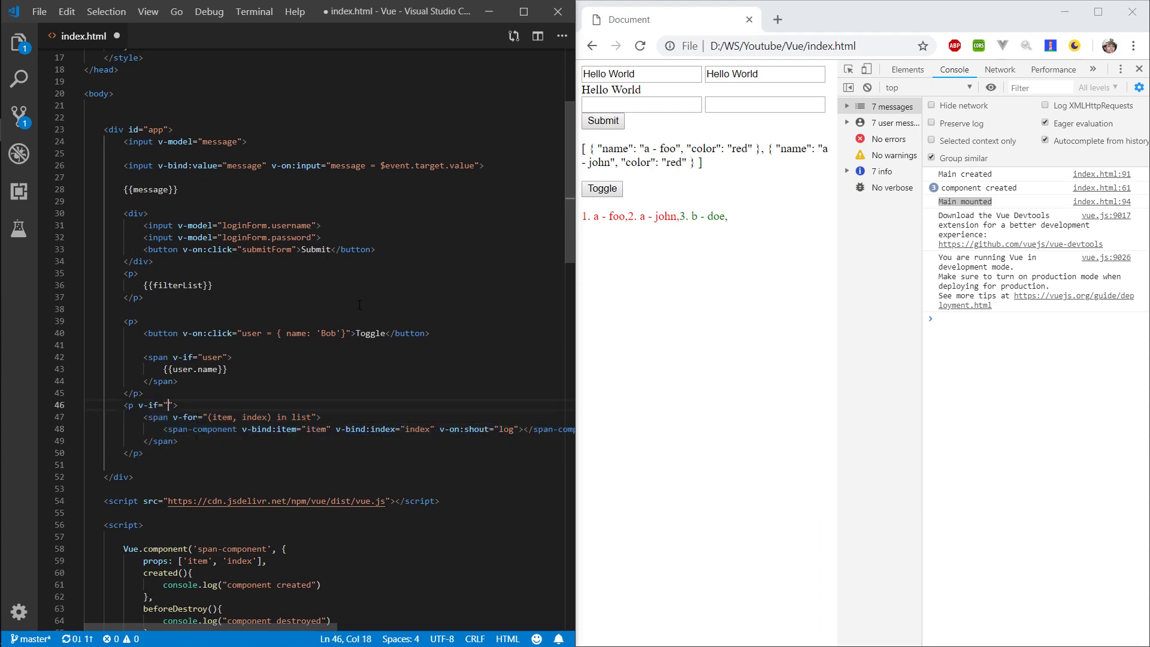
{"action": "type", "text": "show"}
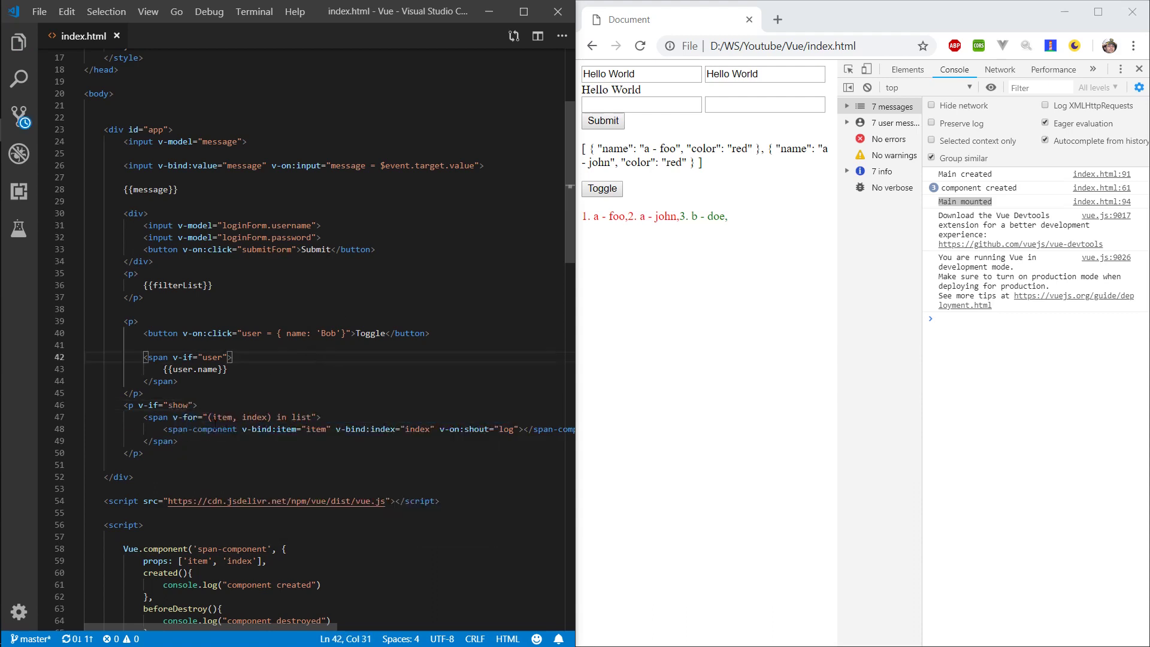
{"action": "left_click", "coordinate": [341, 334]}
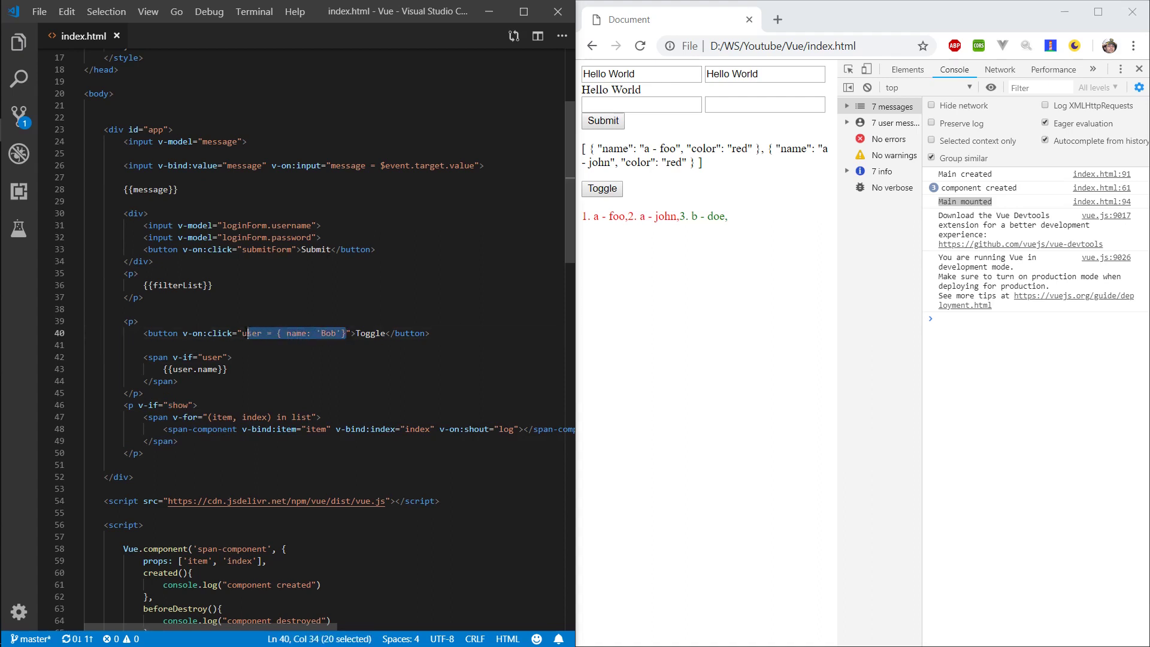
{"action": "type", "text": "show"}
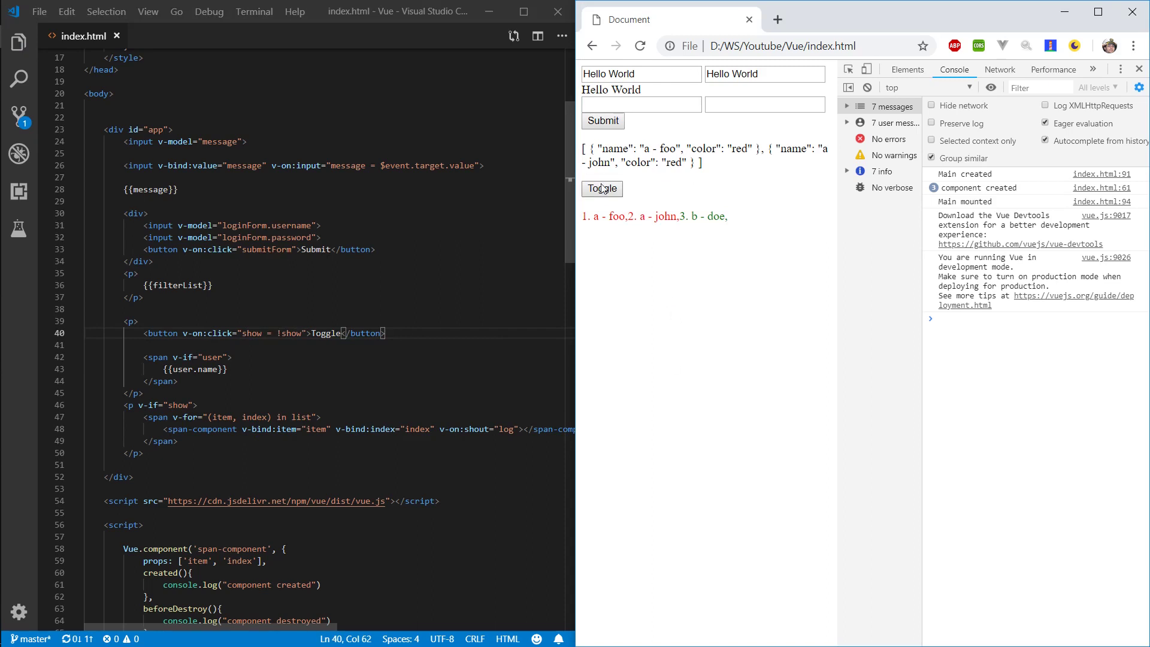
Step: Toggle the list off and on, pointing out the "component destroyed" console log
{"action": "left_click", "coordinate": [602, 188]}
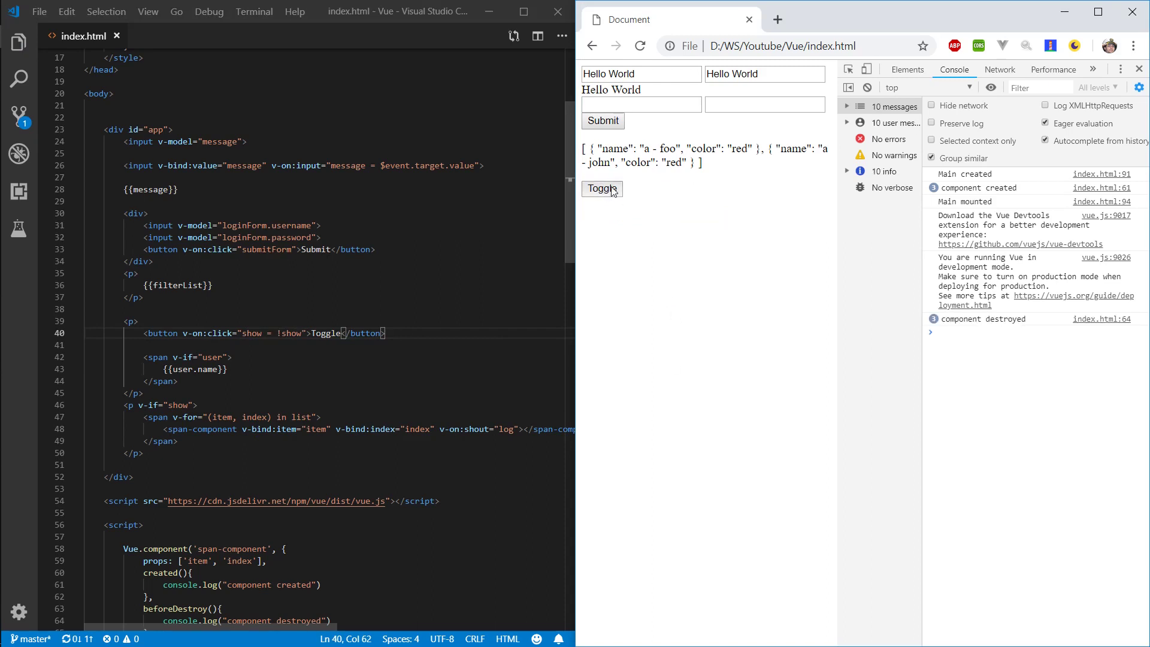
{"action": "left_click", "coordinate": [602, 189]}
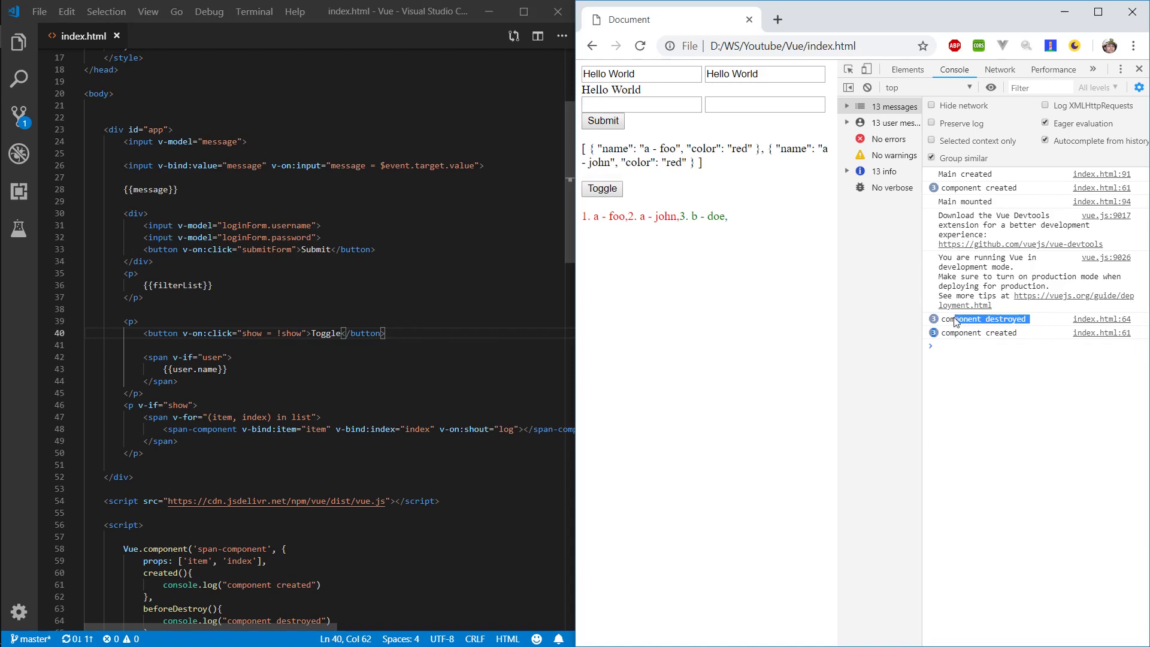
{"action": "left_click", "coordinate": [978, 333]}
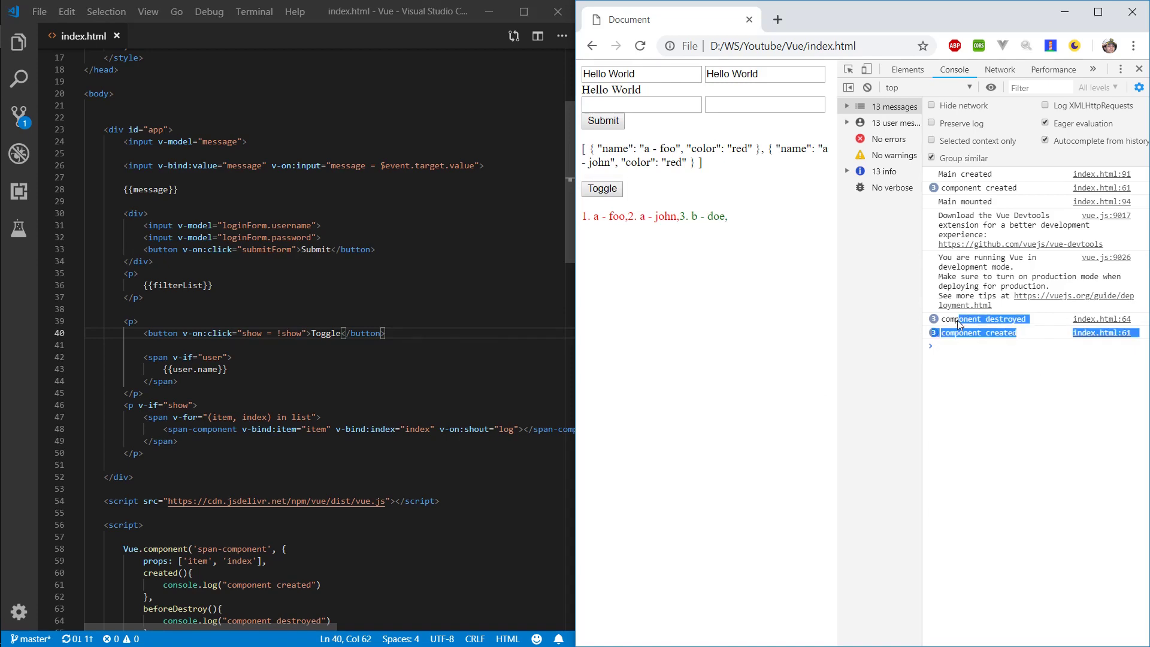
{"action": "scroll", "scroll_direction": "down", "scroll_amount": 3}
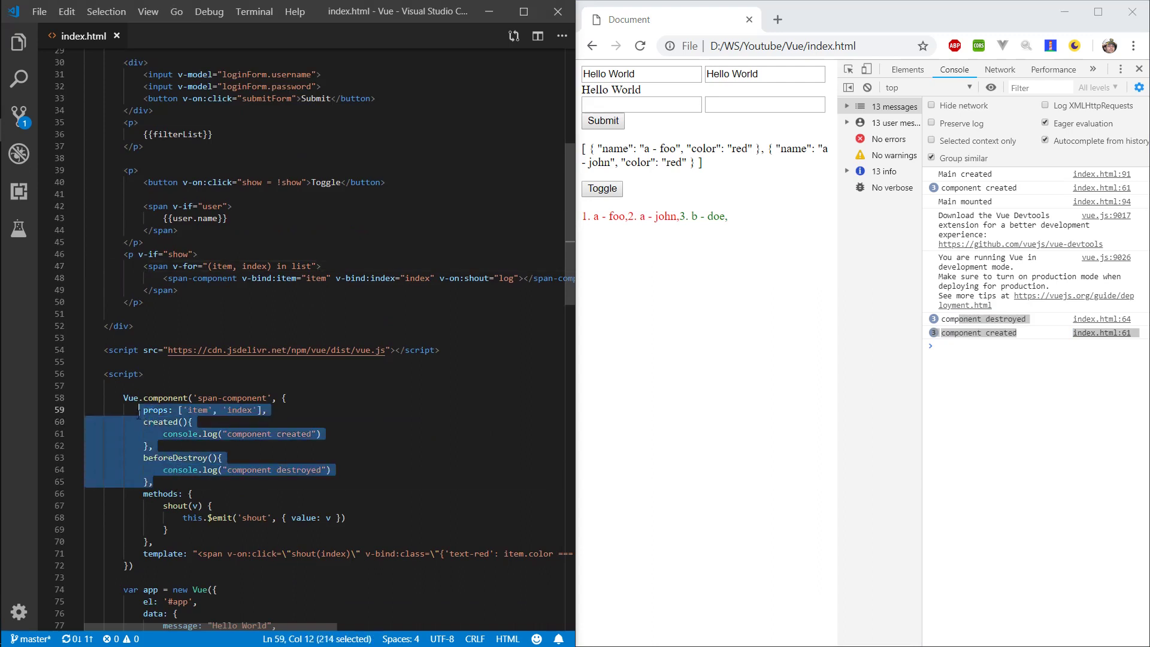
Step: Mark the component's created and beforeDestroy hooks in the editor and delete text there
{"action": "left_click", "coordinate": [139, 422]}
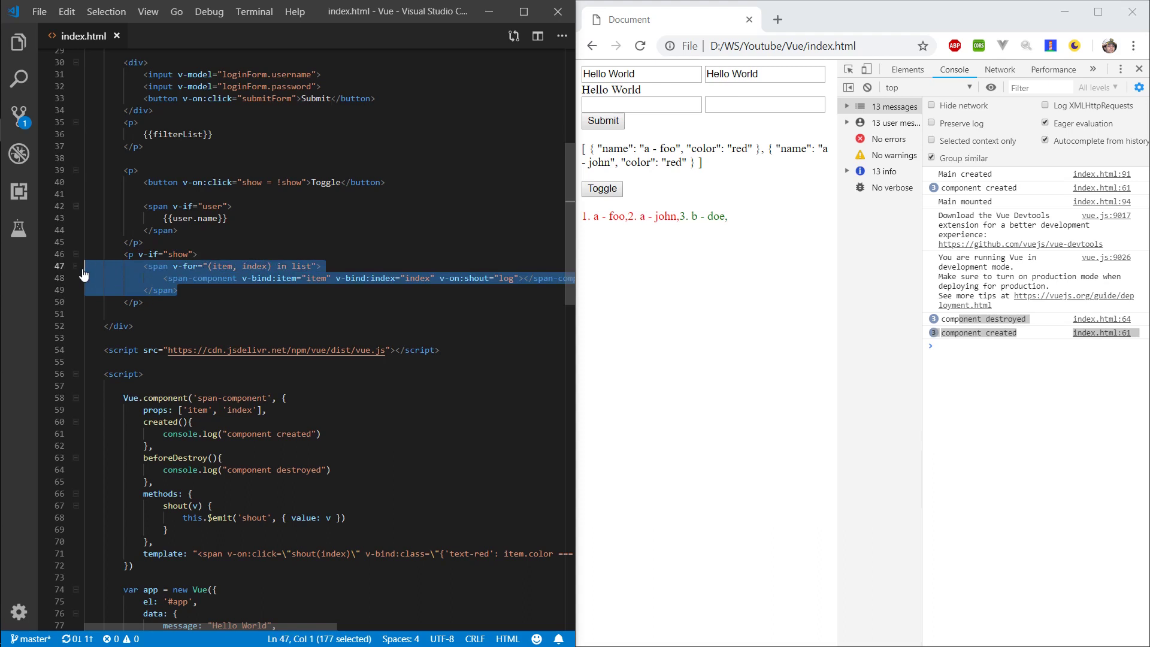
{"action": "key", "text": "Delete"}
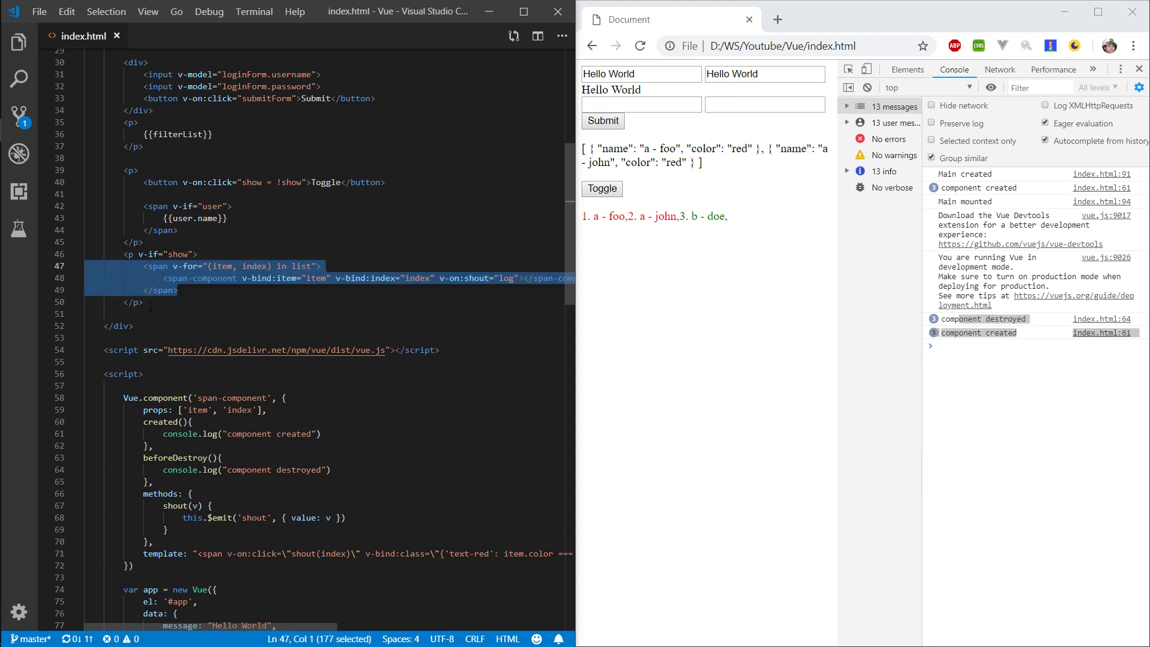
{"action": "key", "text": "Delete"}
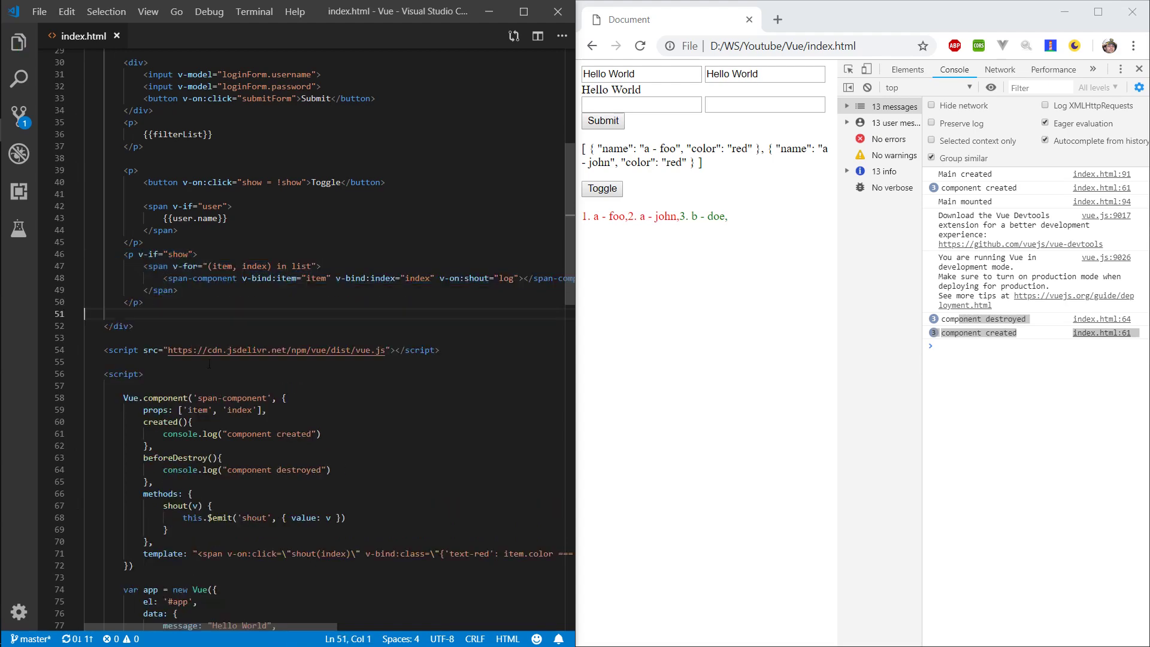
{"action": "scroll", "scroll_direction": "down", "scroll_amount": 3}
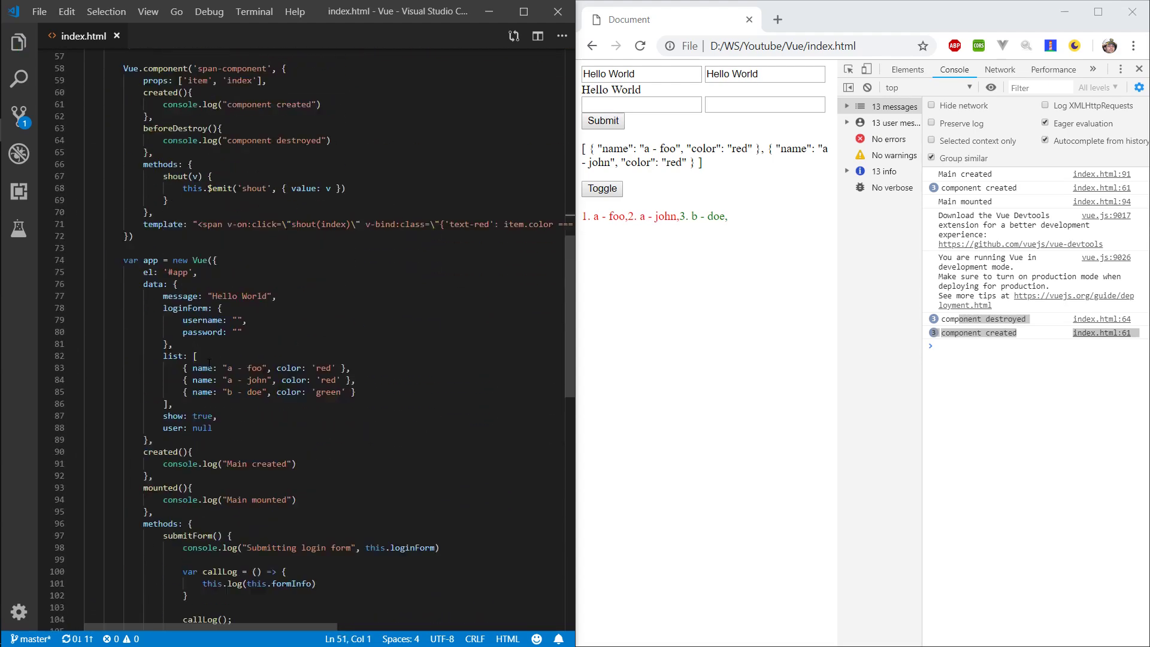
{"action": "scroll", "scroll_direction": "up", "scroll_amount": 3}
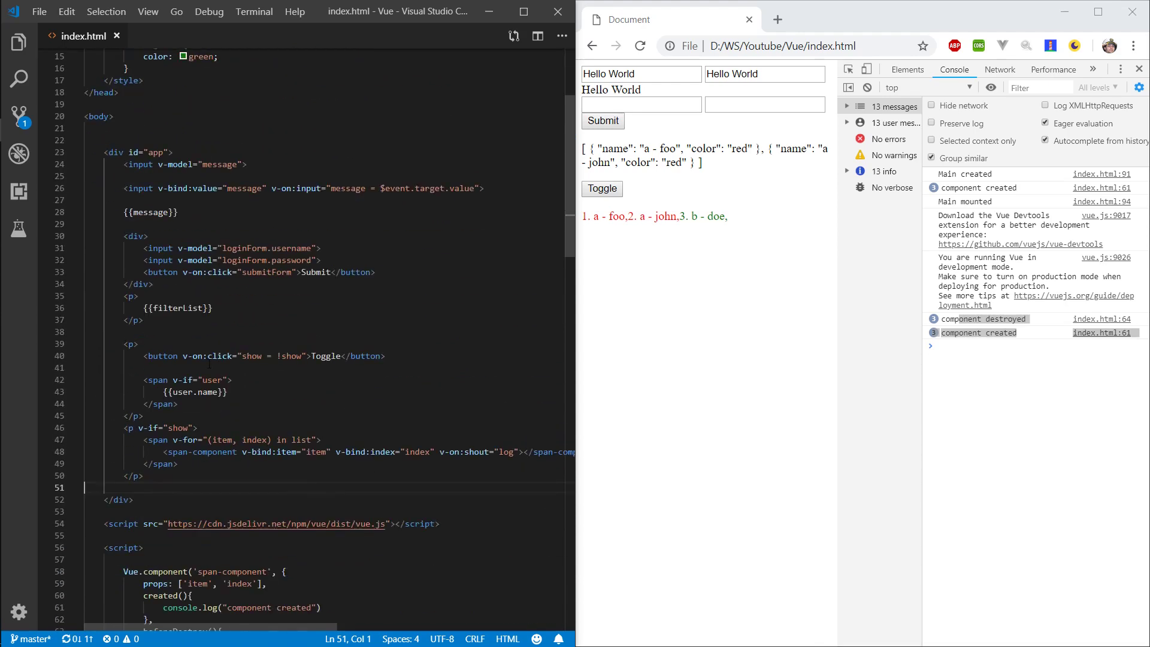
{"action": "scroll", "scroll_direction": "down", "scroll_amount": 3}
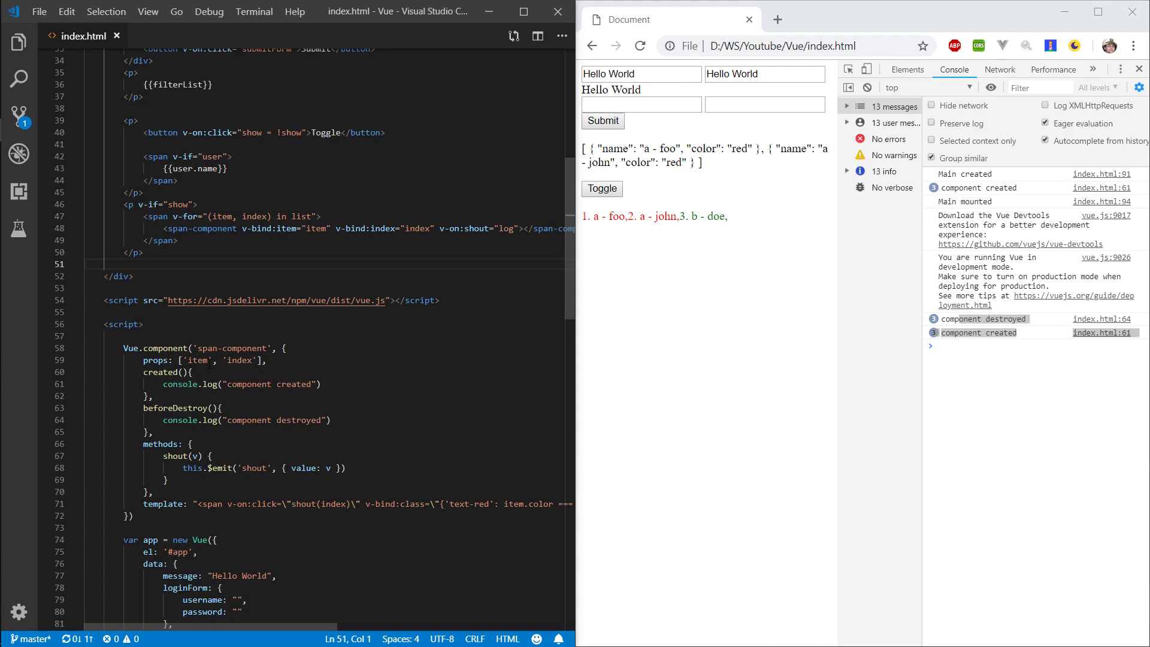
{"action": "scroll", "scroll_direction": "down", "scroll_amount": 3}
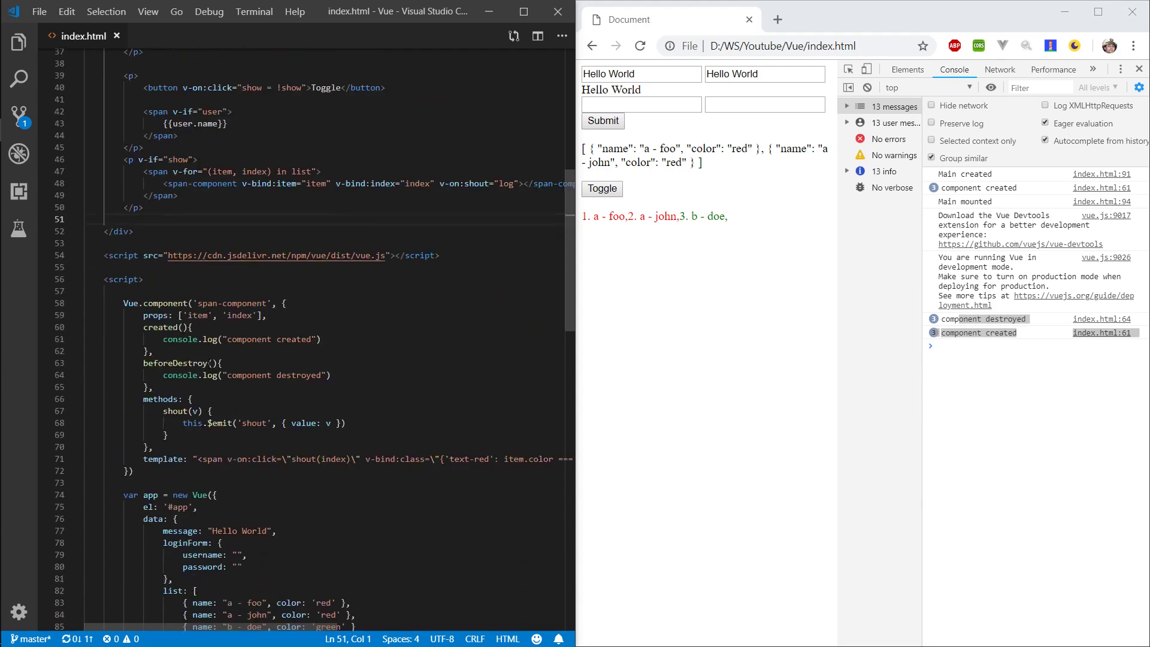
{"action": "scroll", "scroll_direction": "down", "scroll_amount": 3}
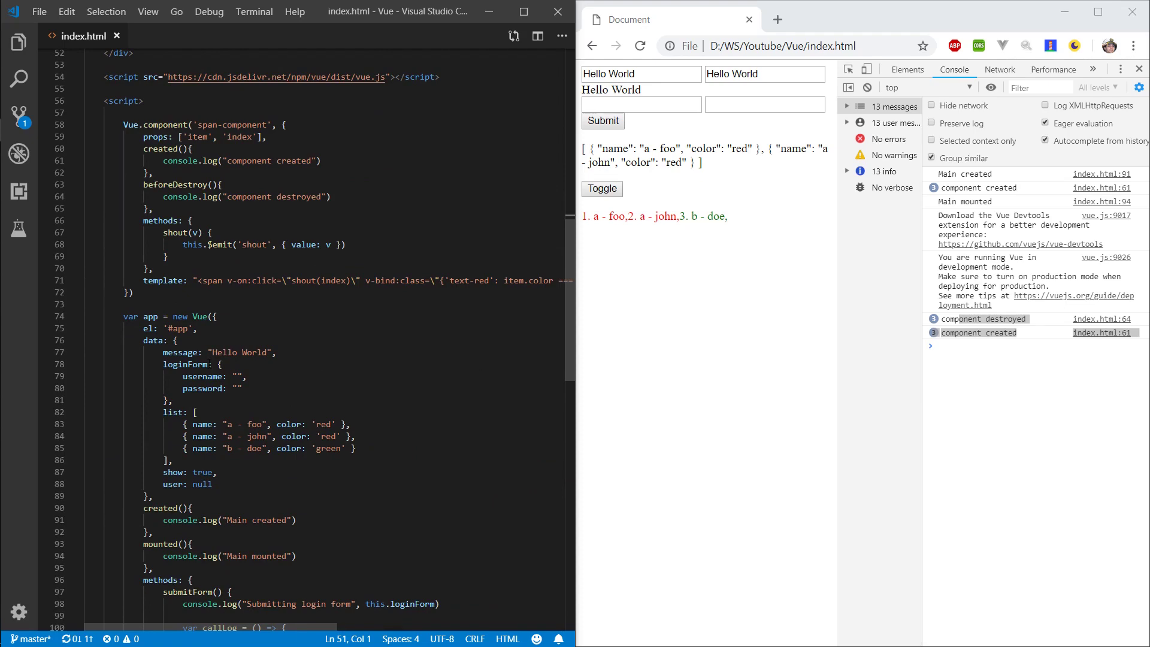
{"action": "scroll", "scroll_direction": "up", "scroll_amount": 3}
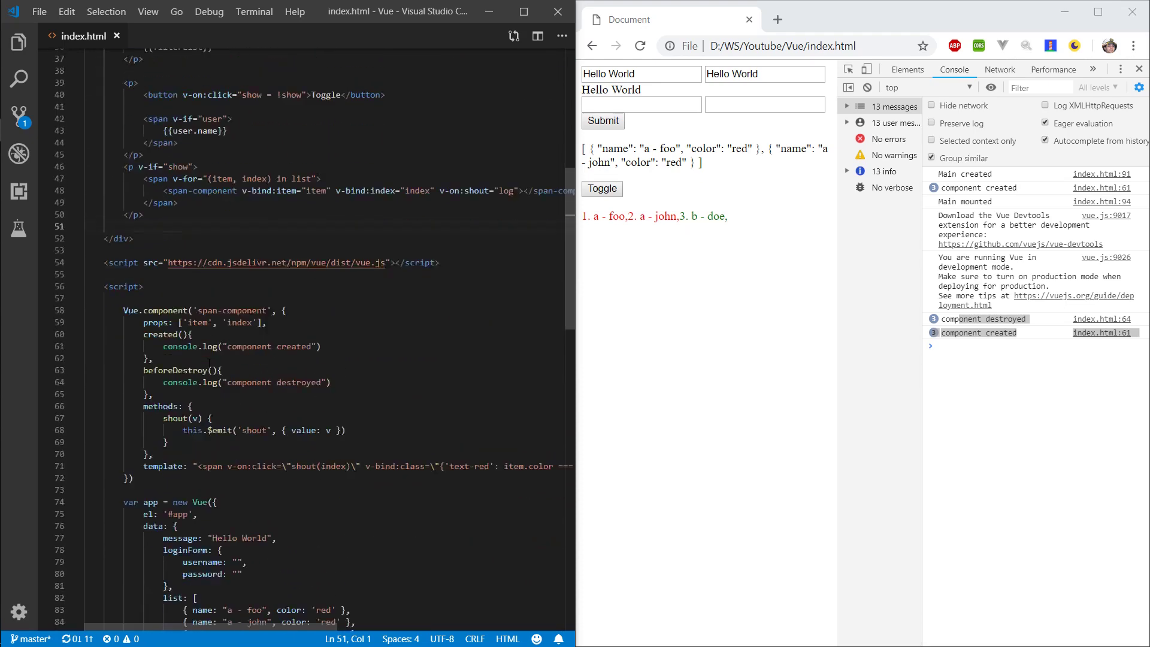
{"action": "scroll", "scroll_direction": "down", "scroll_amount": 3}
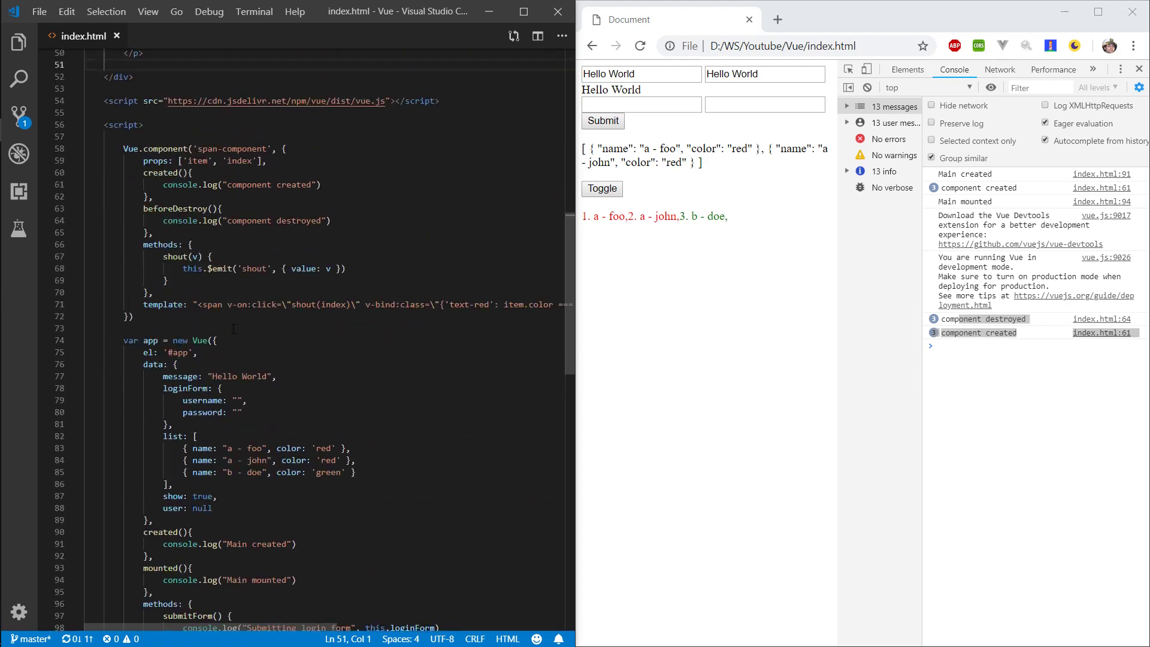